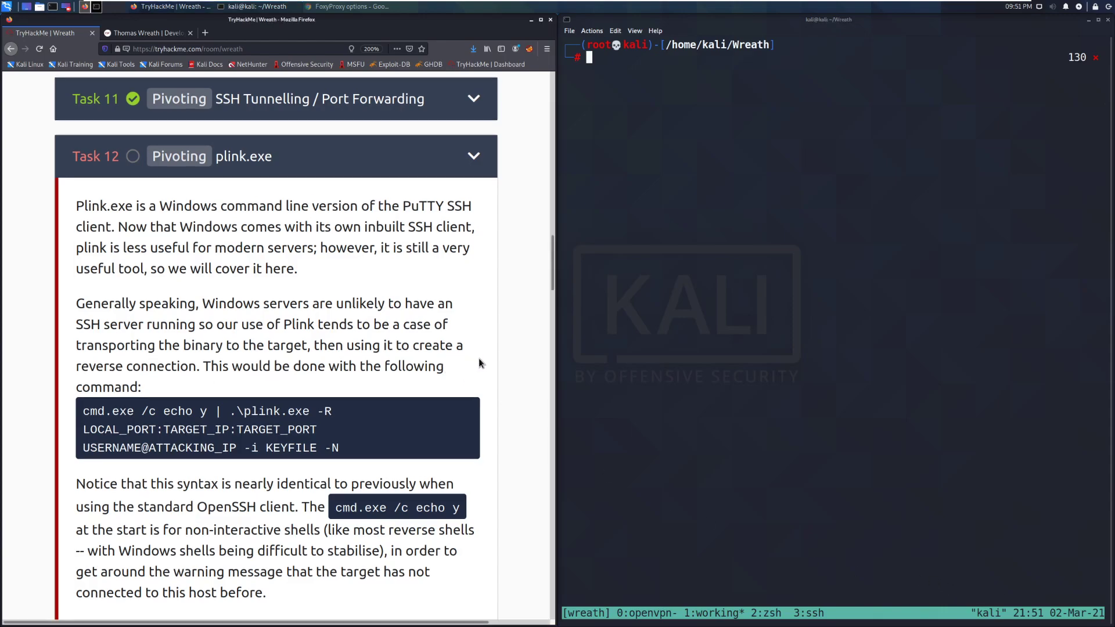
# Step: Scroll through the remaining Plink notes, past the outdated-plink warning, to the OpenSSH-to-PuTTY key question
pyautogui.scroll(-3)
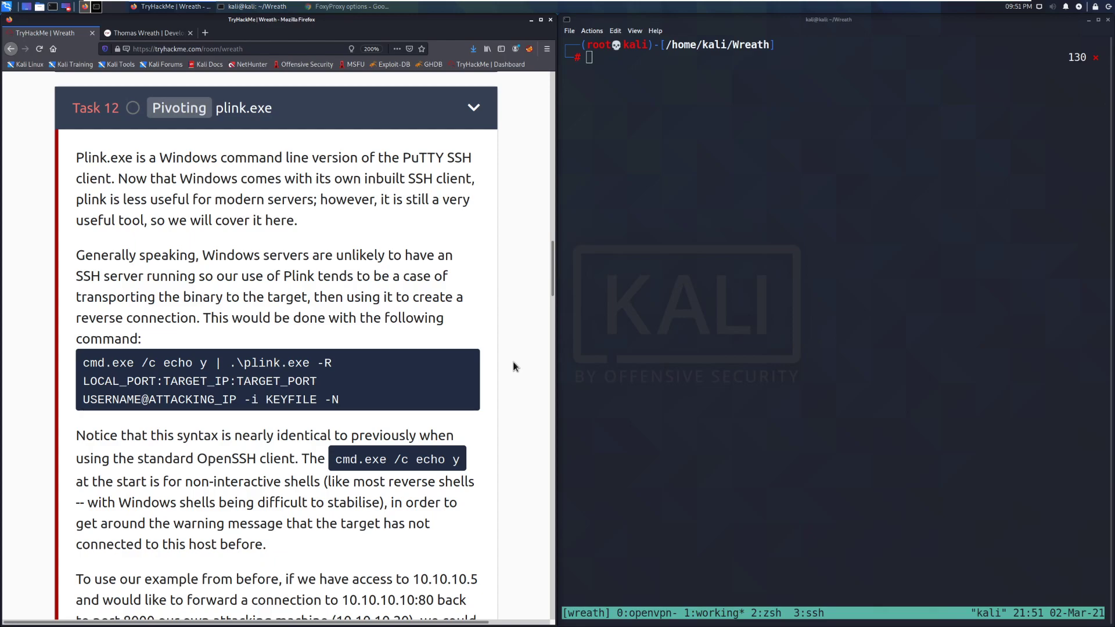
pyautogui.scroll(-3)
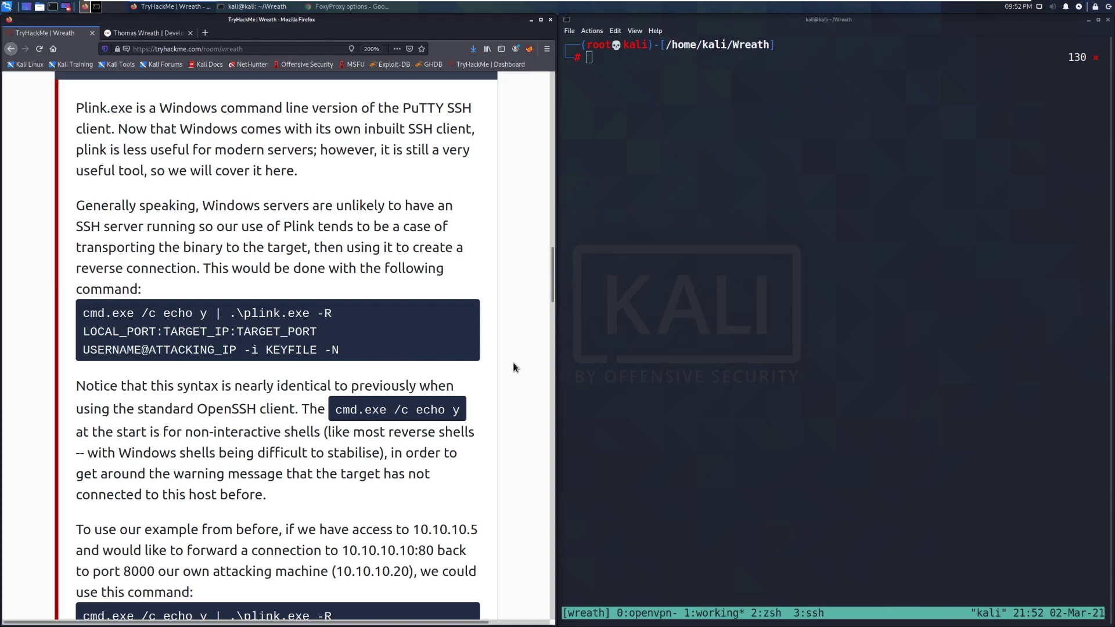
pyautogui.moveTo(112, 316)
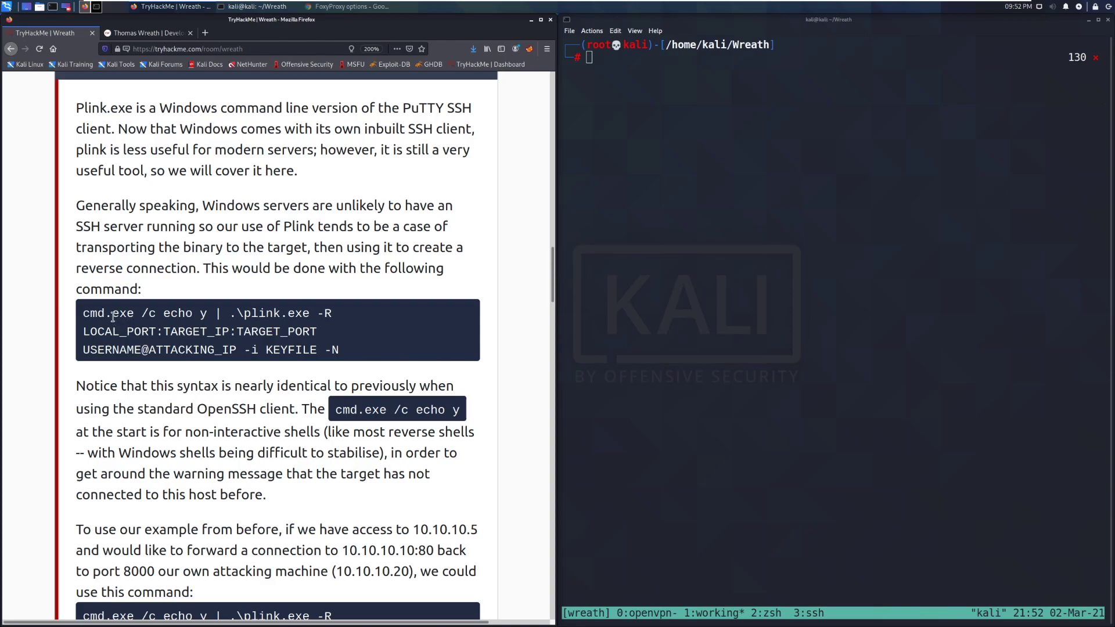
pyautogui.moveTo(214, 313)
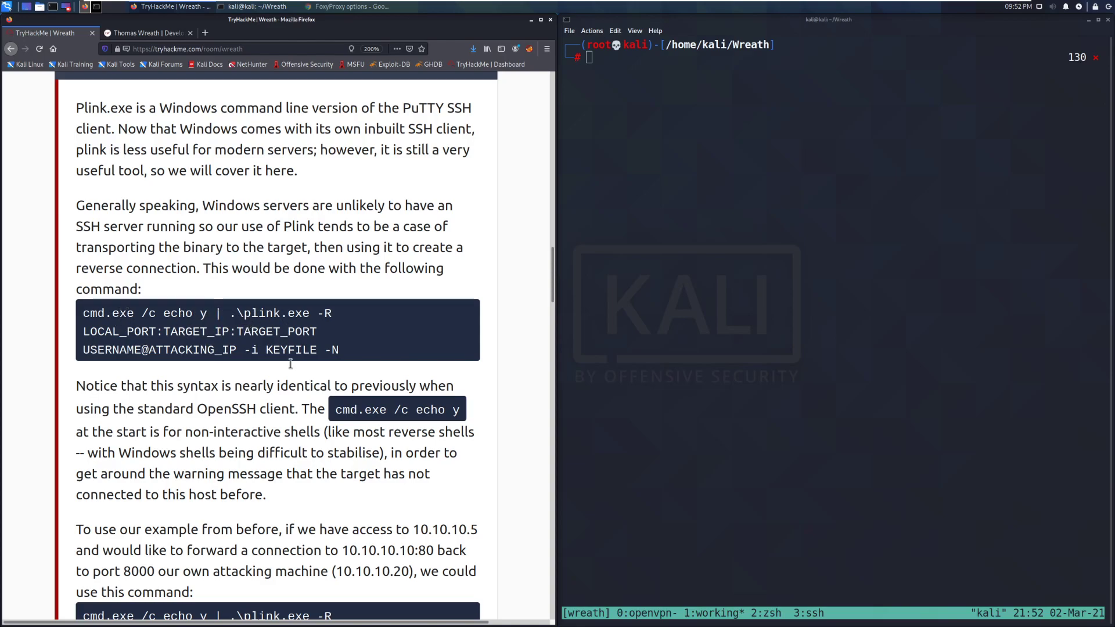
pyautogui.moveTo(195, 295)
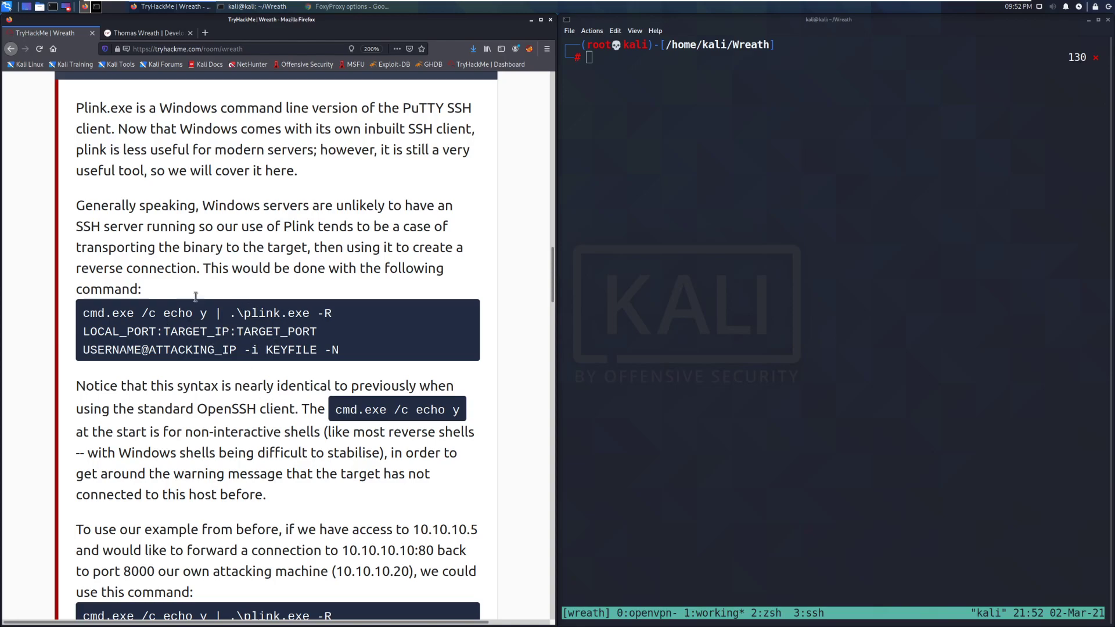
pyautogui.moveTo(195, 337)
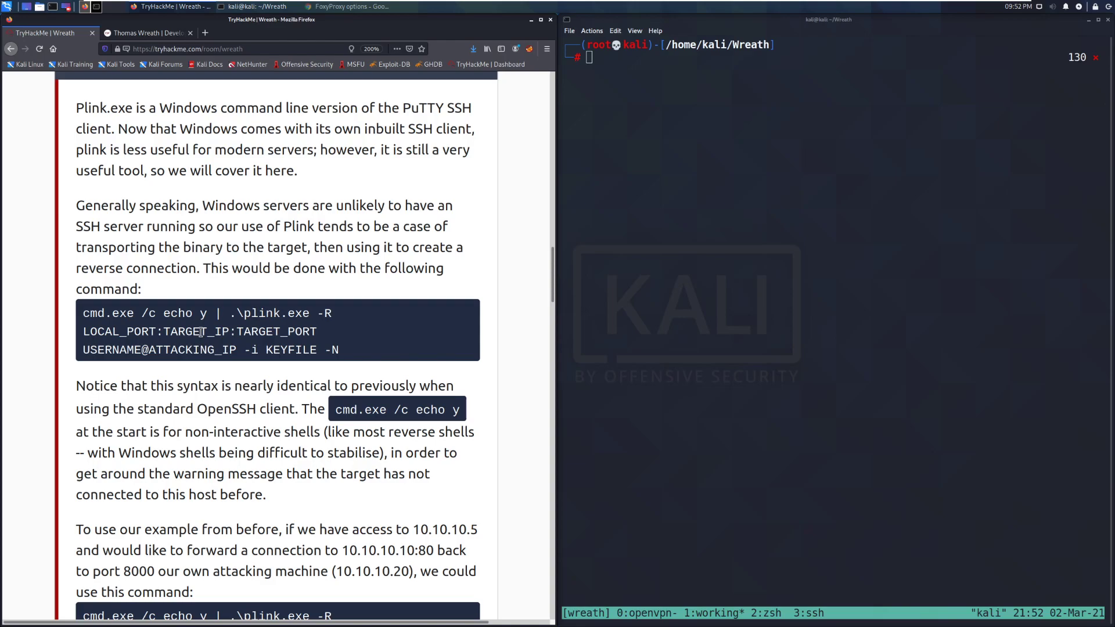
pyautogui.scroll(-3)
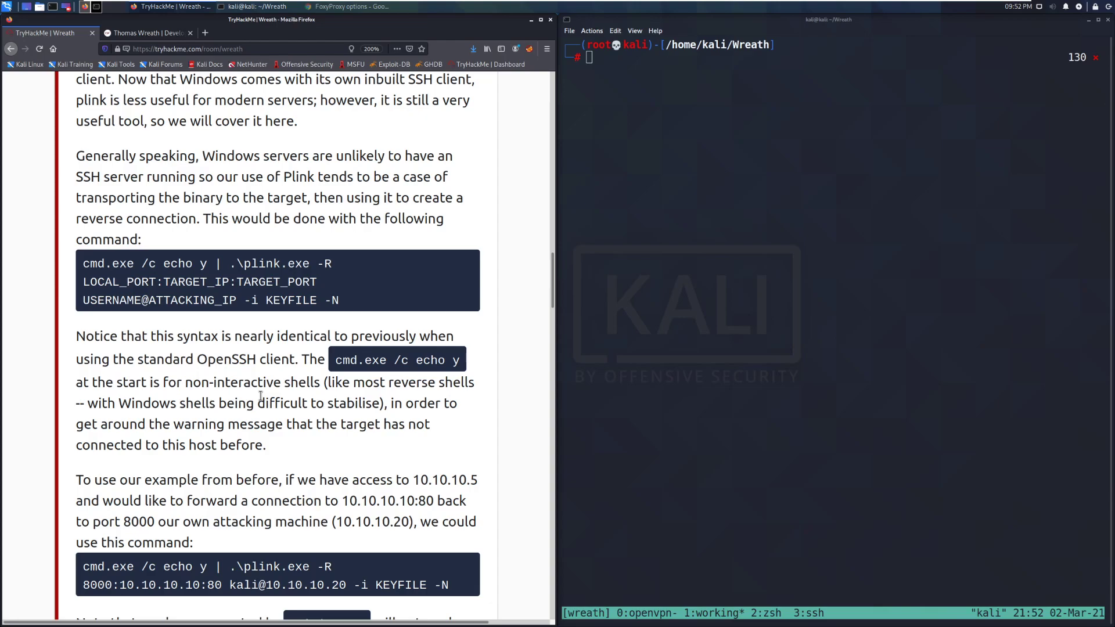
pyautogui.moveTo(276, 384)
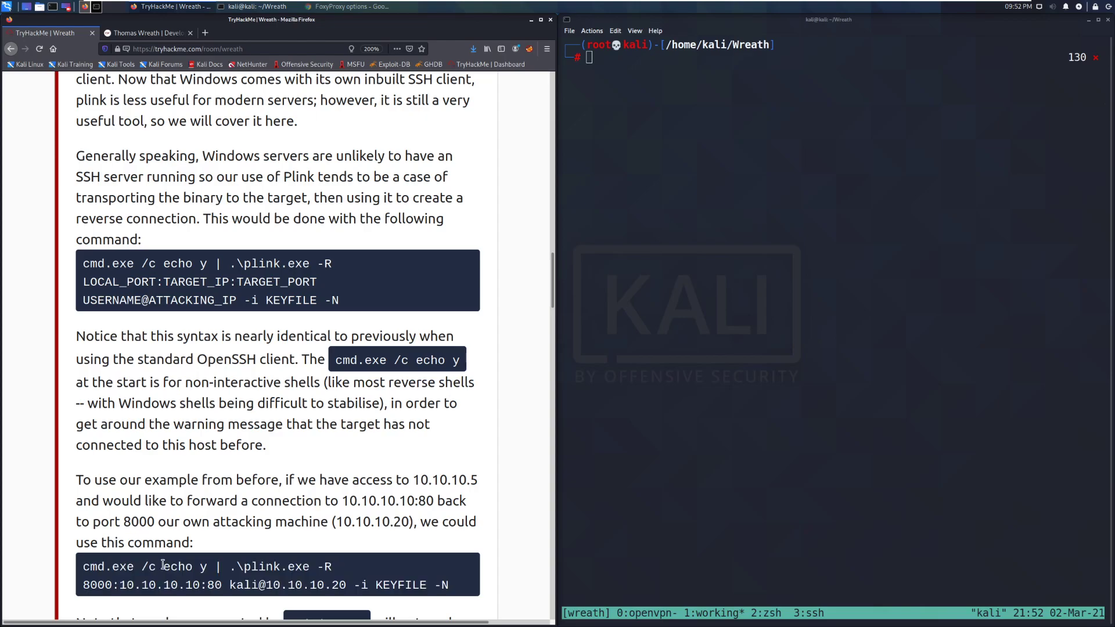
pyautogui.scroll(-3)
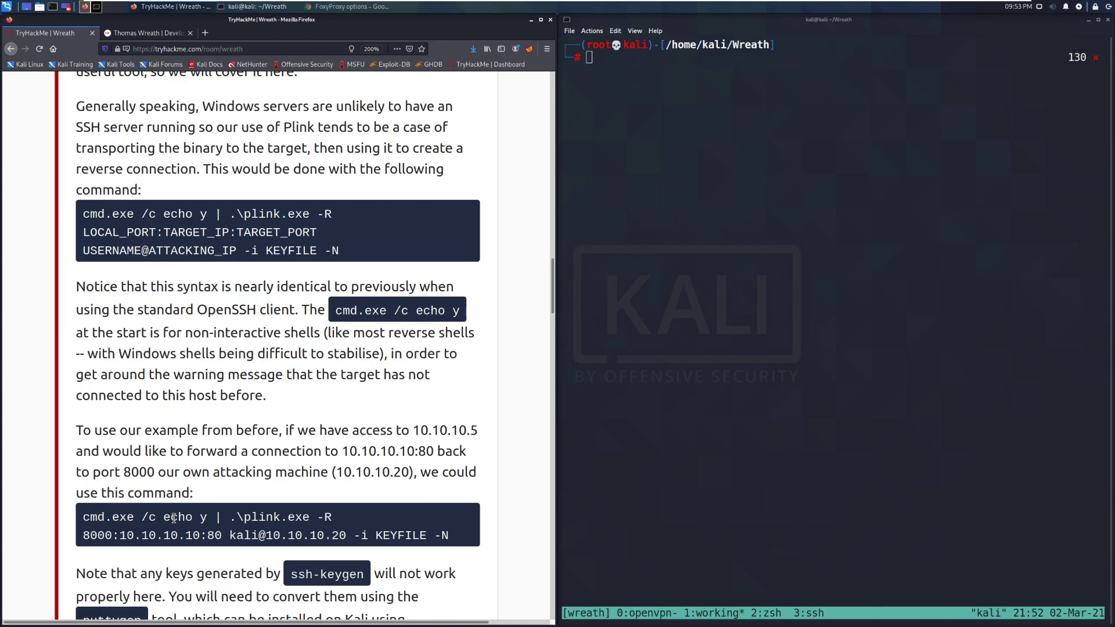
pyautogui.scroll(-3)
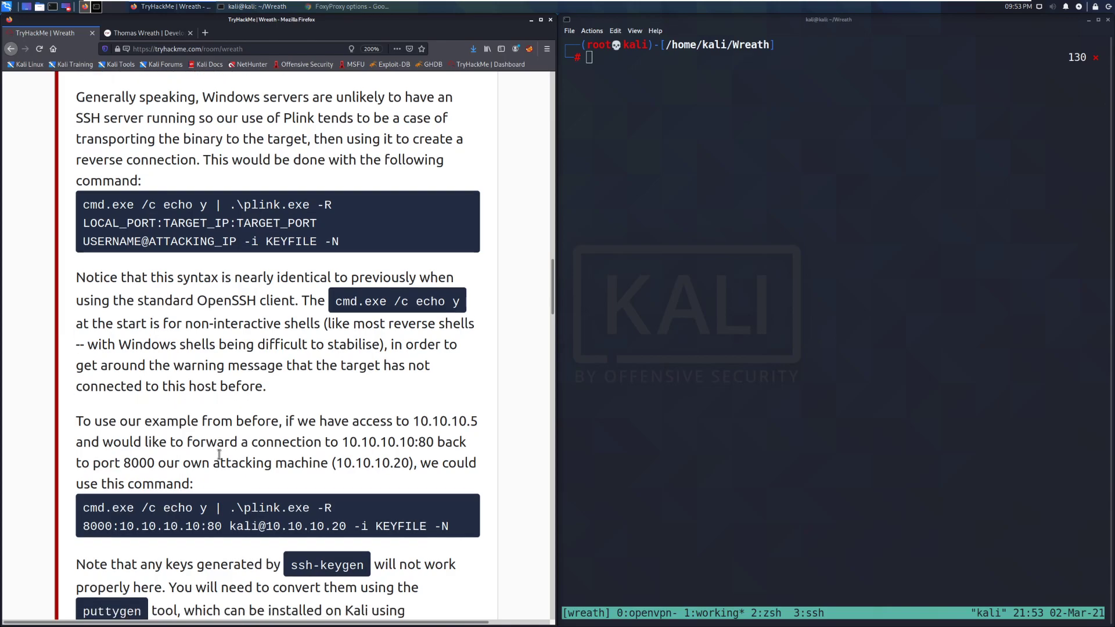
pyautogui.scroll(-3)
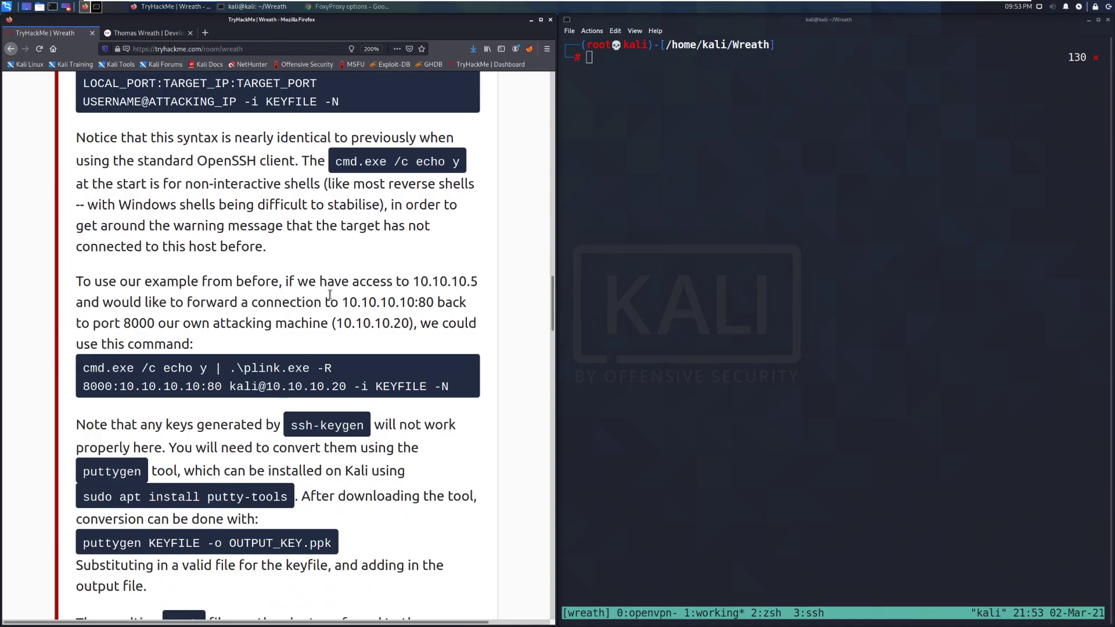
pyautogui.moveTo(511, 328)
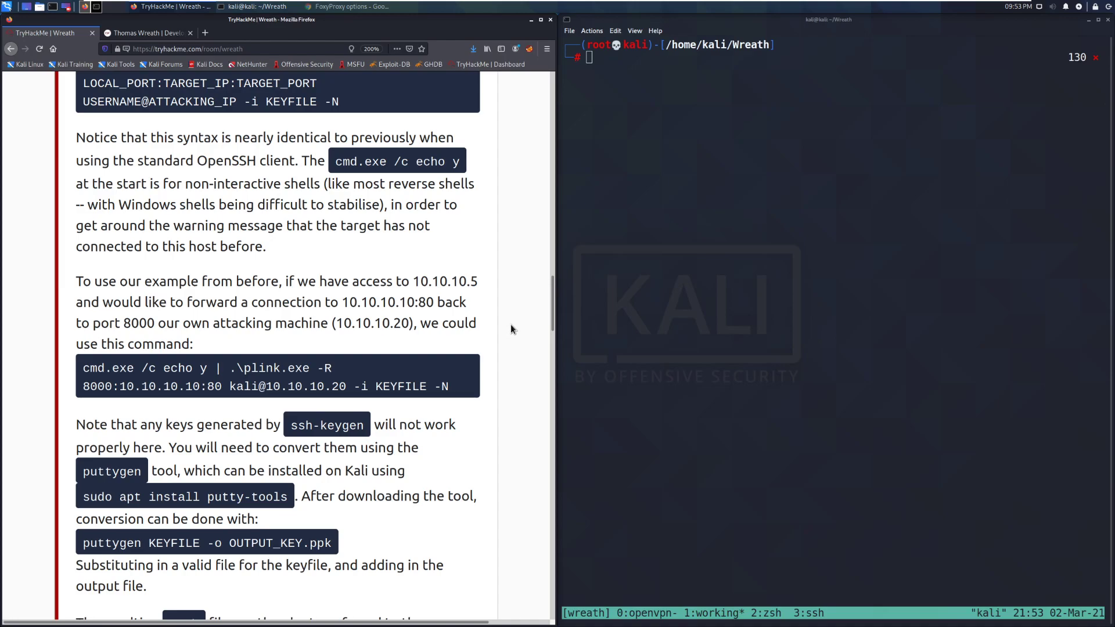
pyautogui.moveTo(397, 371)
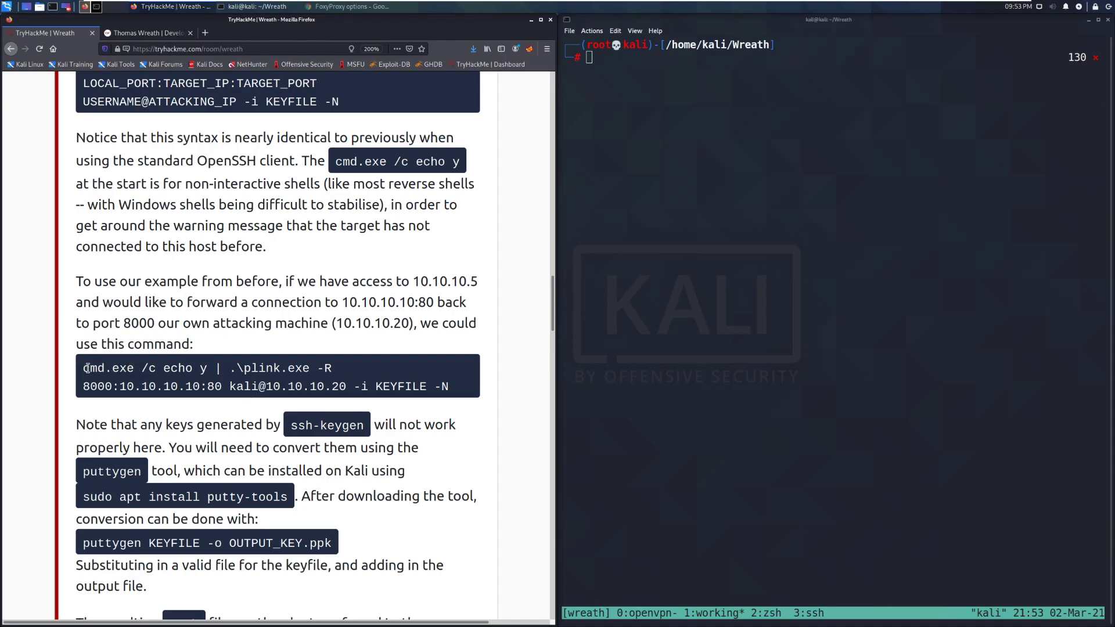
pyautogui.doubleClick(148, 368)
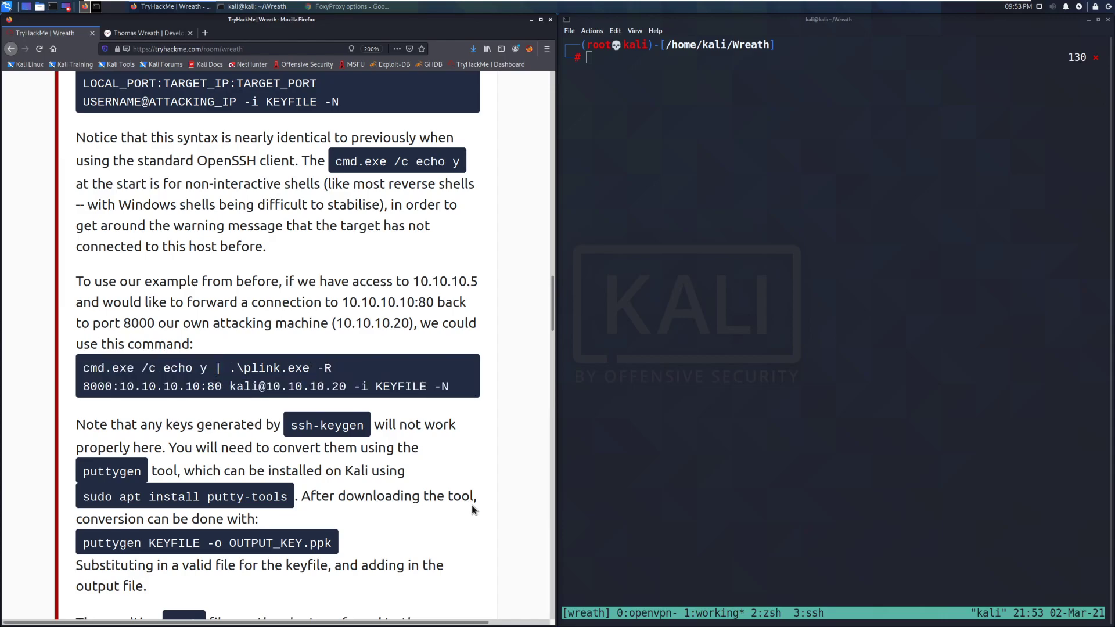
pyautogui.scroll(-3)
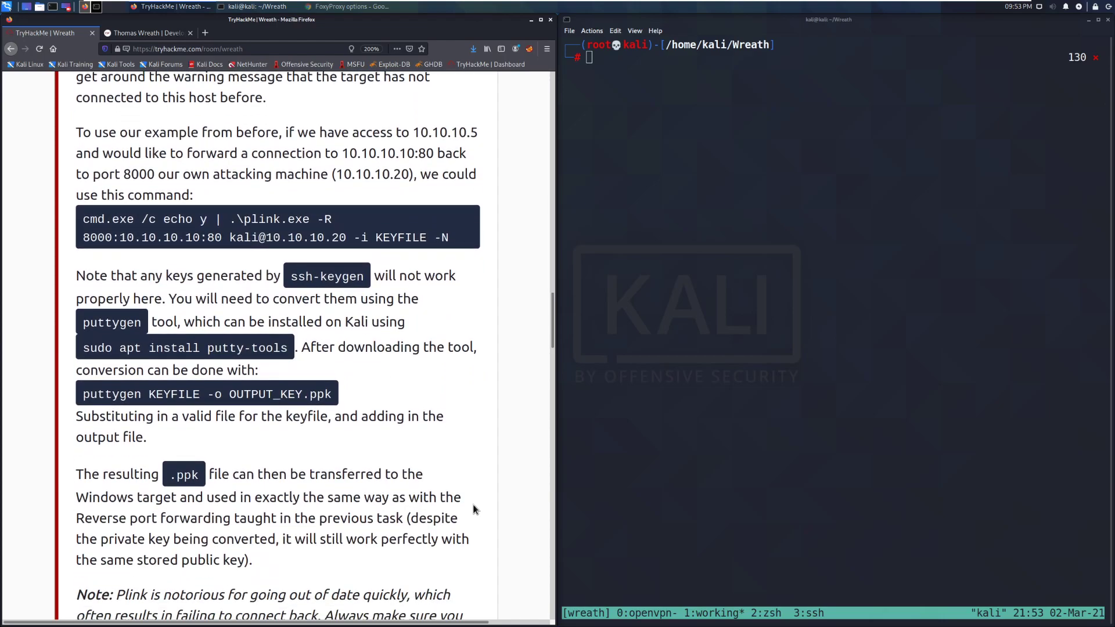
pyautogui.moveTo(477, 504)
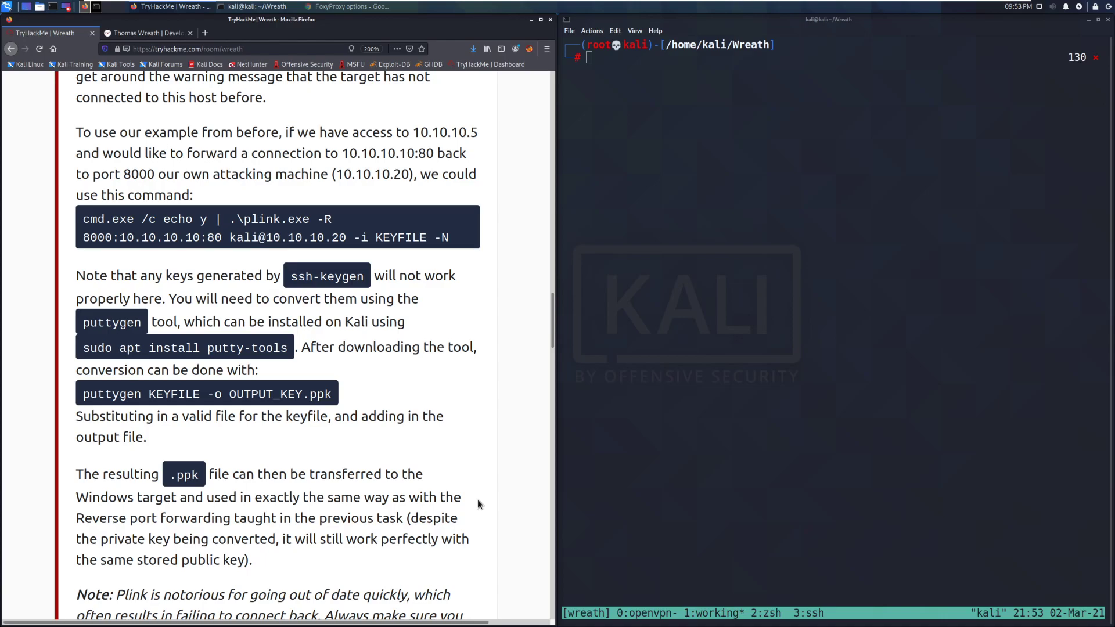
pyautogui.moveTo(329, 424)
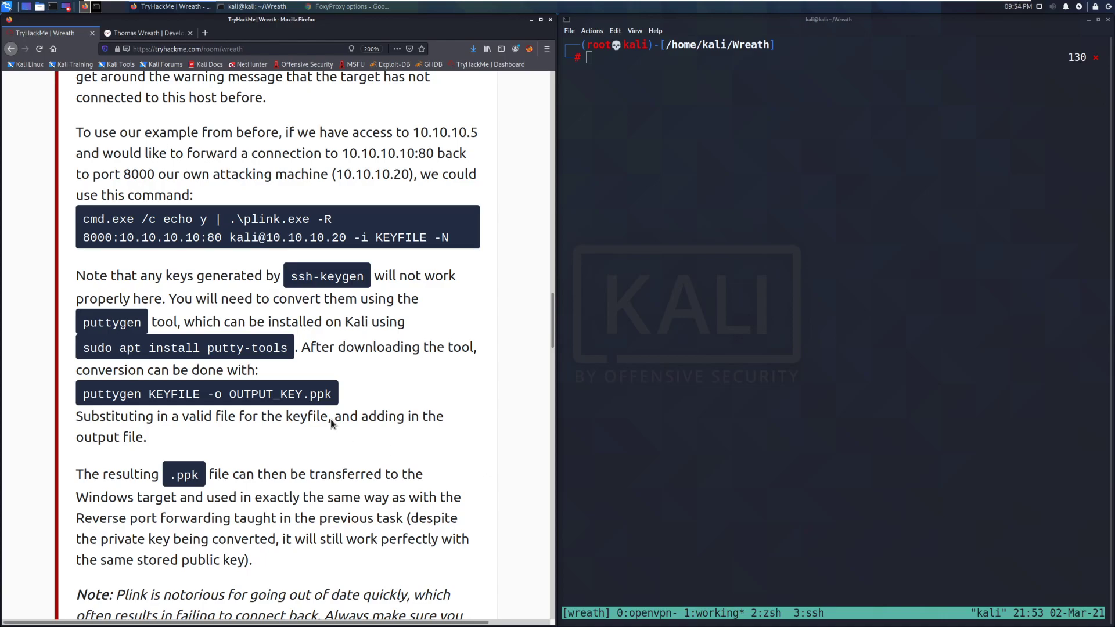
pyautogui.moveTo(486, 392)
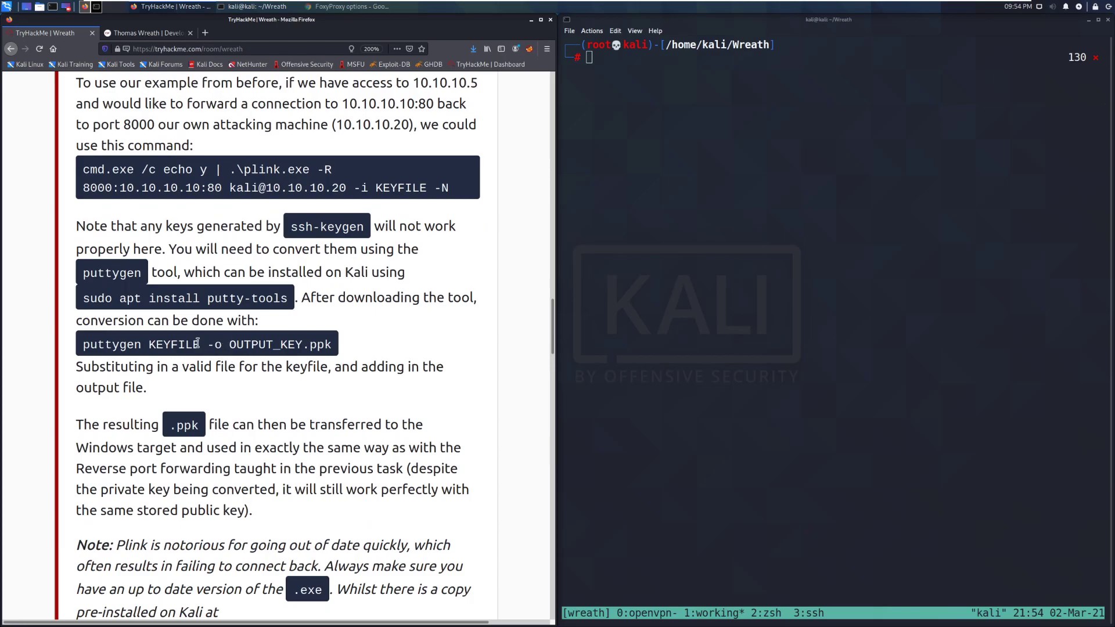
pyautogui.moveTo(363, 328)
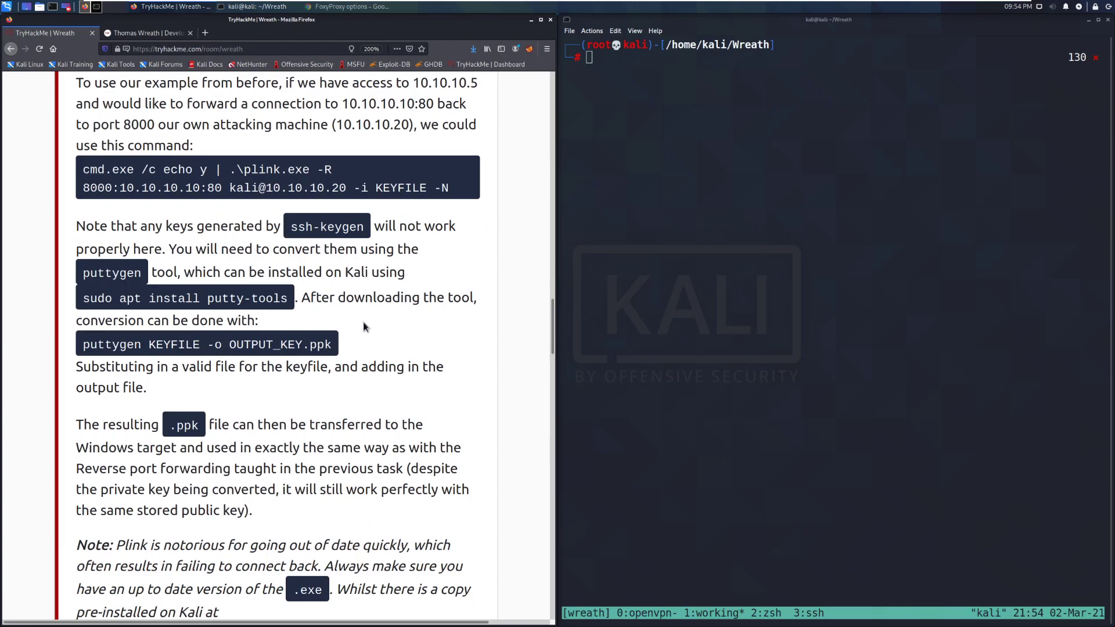
pyautogui.moveTo(398, 361)
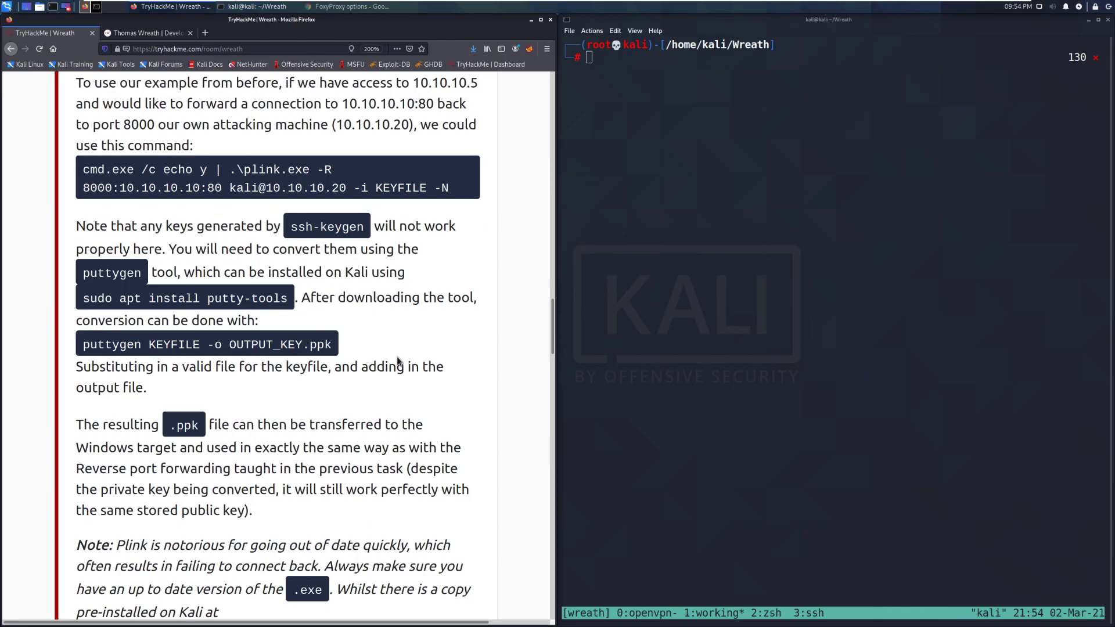
pyautogui.scroll(-3)
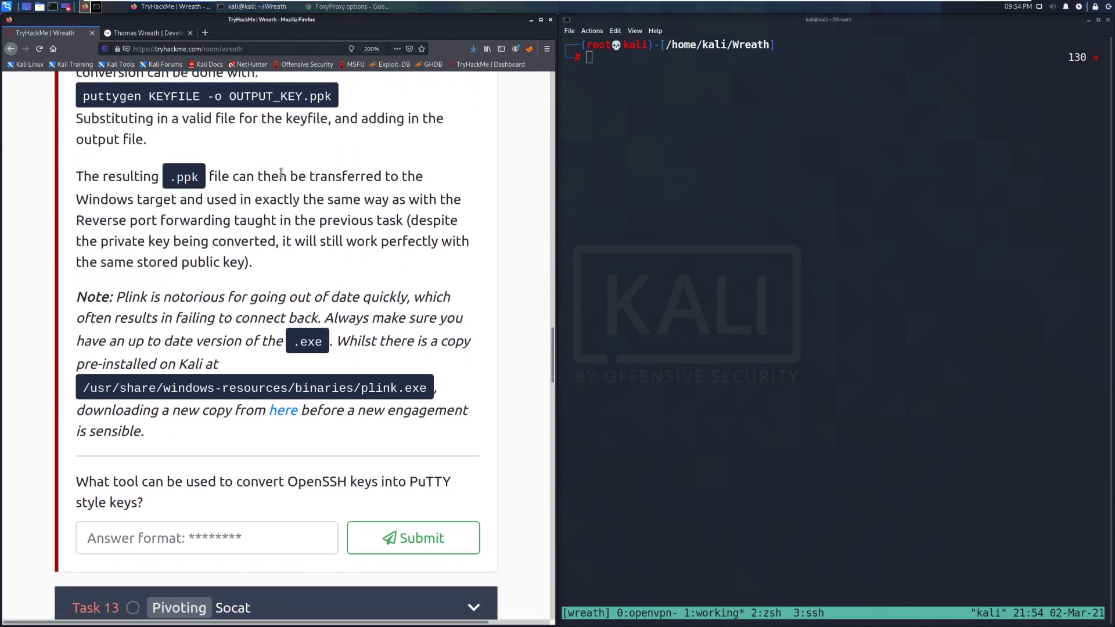
pyautogui.scroll(3)
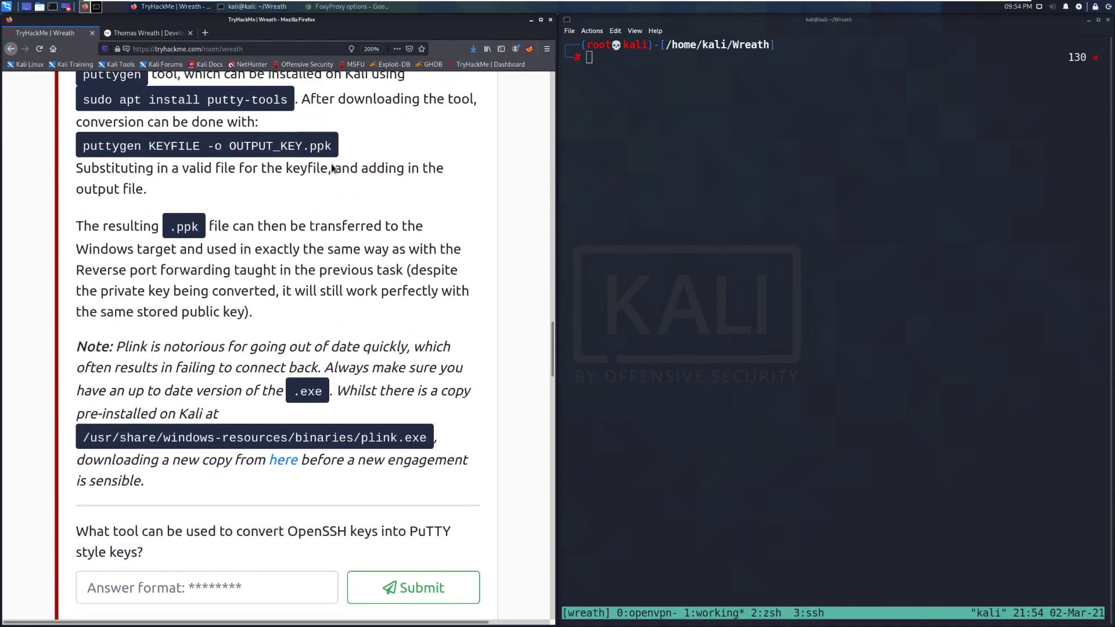
pyautogui.moveTo(477, 237)
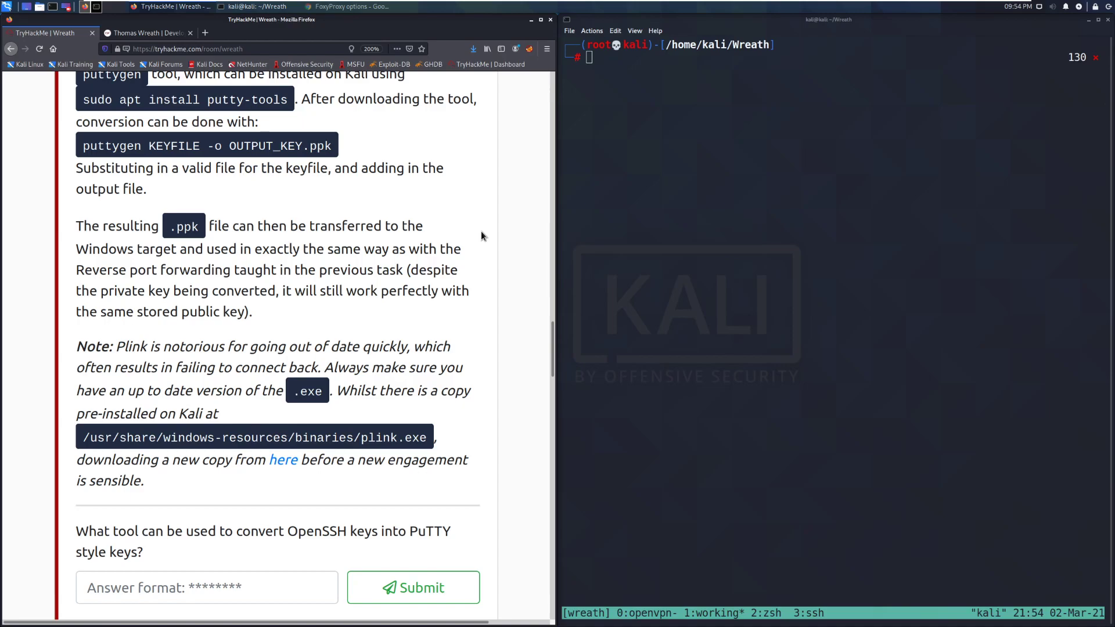
pyautogui.moveTo(468, 245)
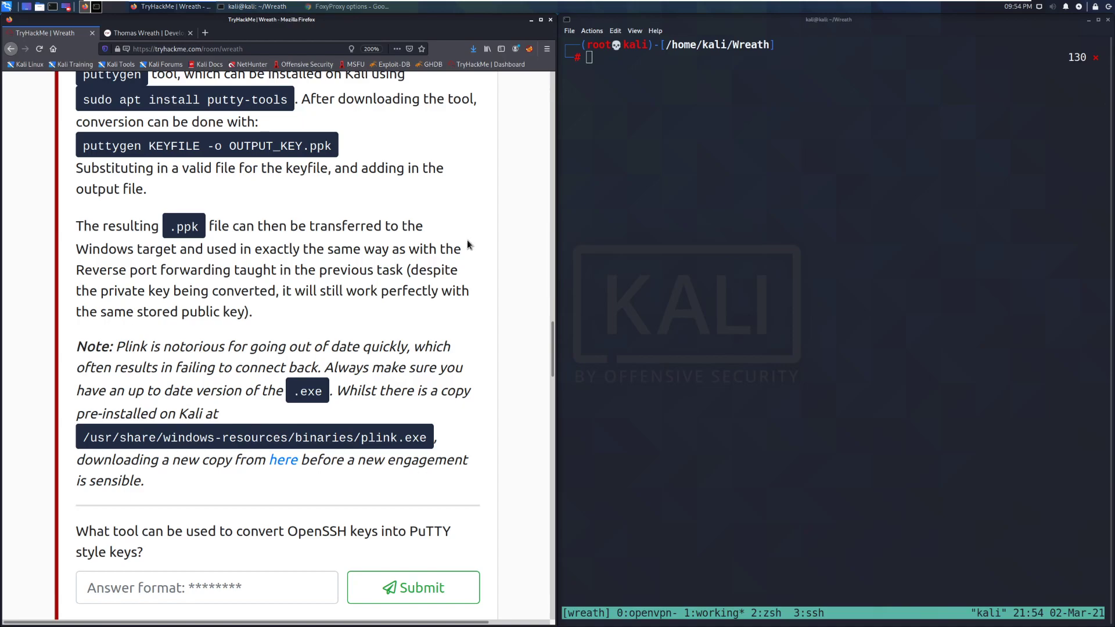
pyautogui.moveTo(500, 313)
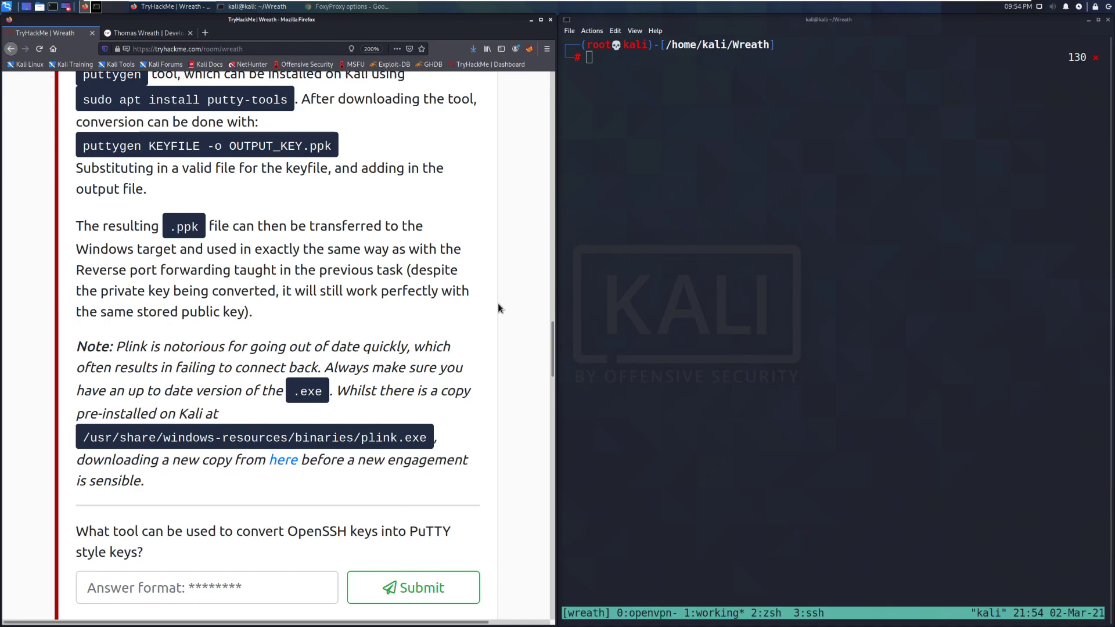
pyautogui.scroll(-3)
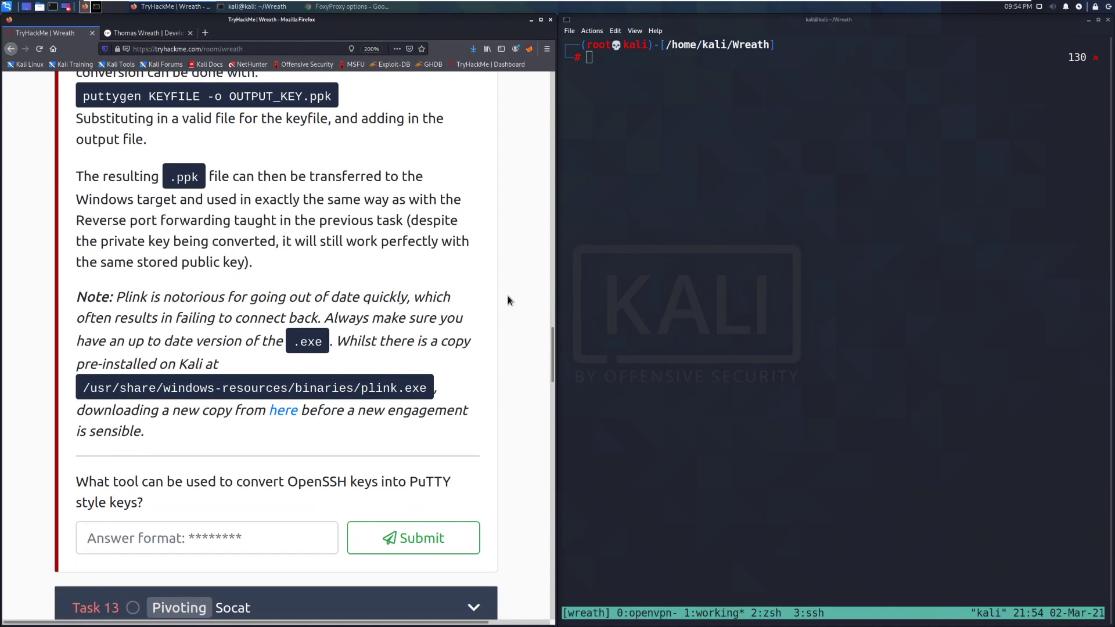
pyautogui.moveTo(503, 297)
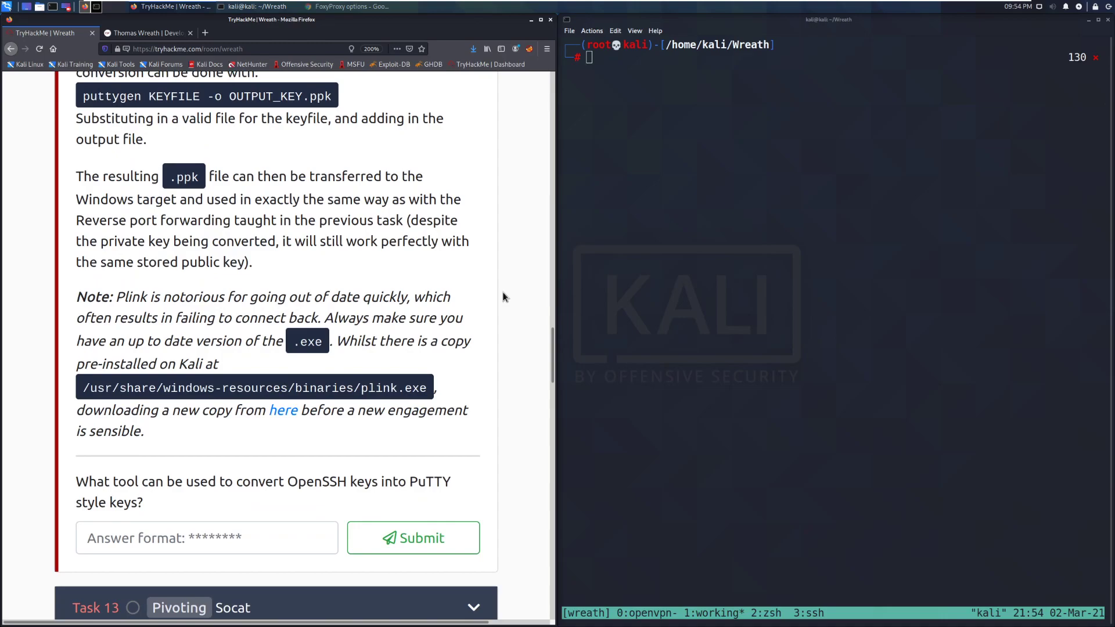
pyautogui.moveTo(515, 291)
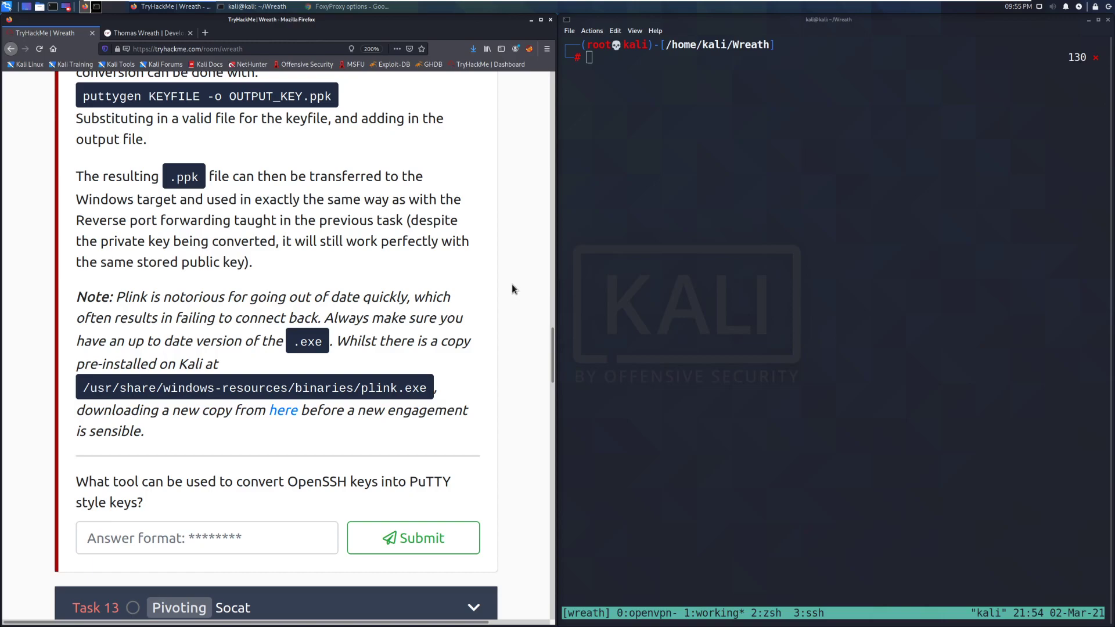
pyautogui.moveTo(90, 383)
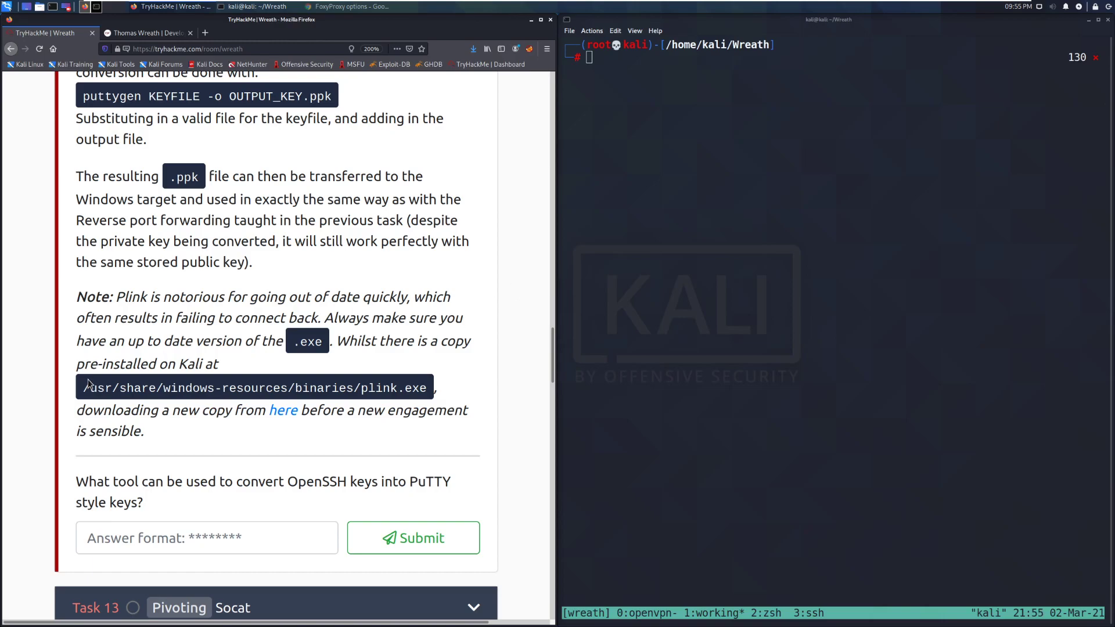
pyautogui.moveTo(263, 420)
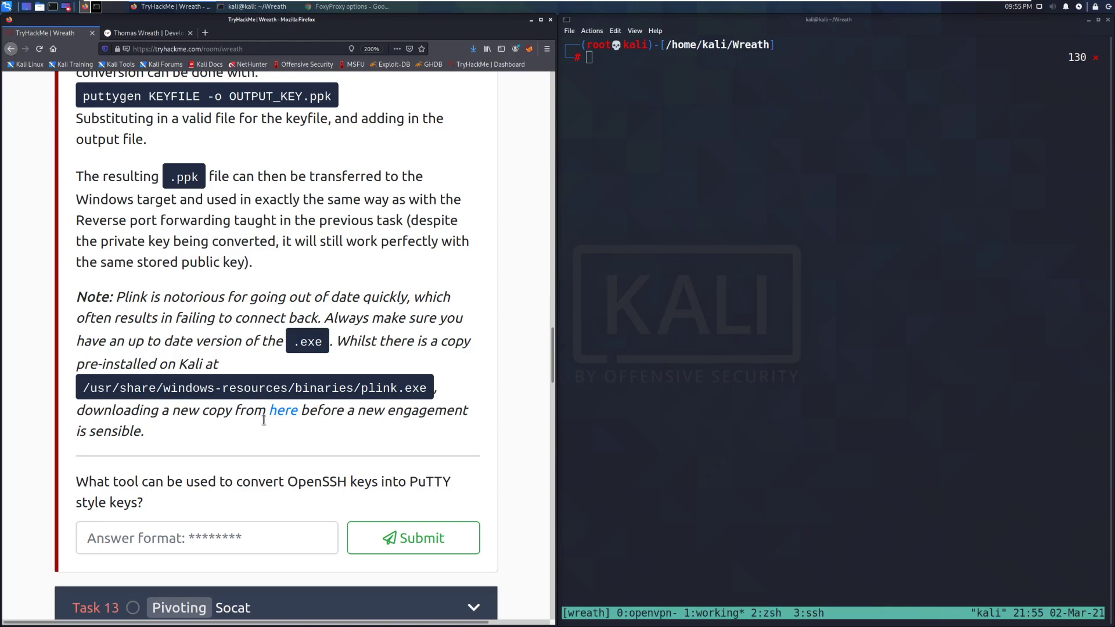
pyautogui.scroll(-3)
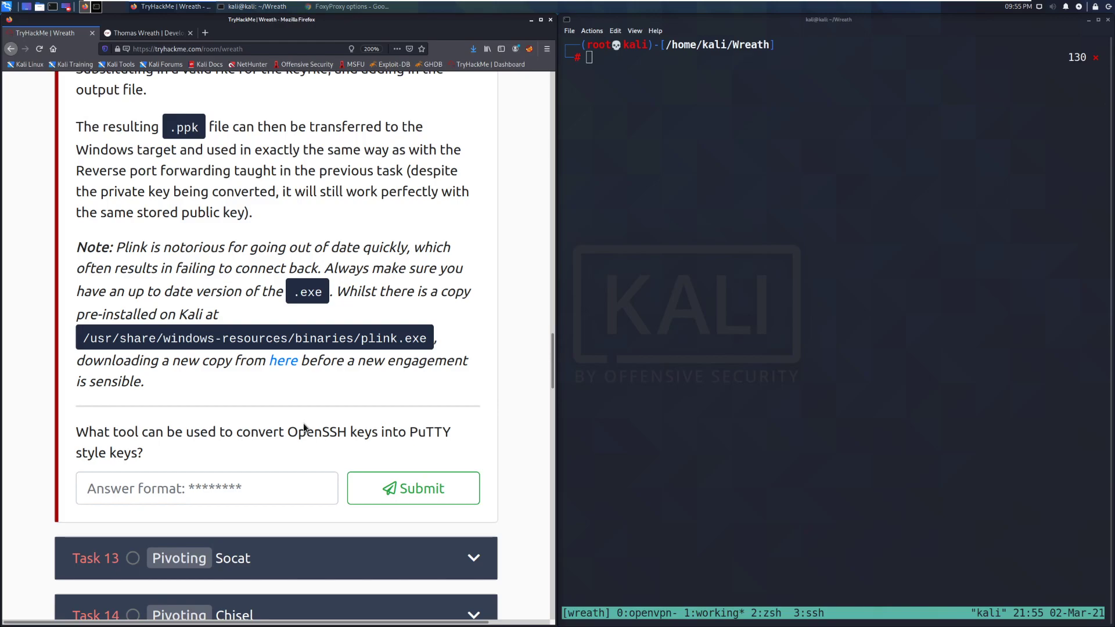
# Step: Enter 'puttygen' as the key-conversion answer and submit it, marked correct
pyautogui.scroll(-3)
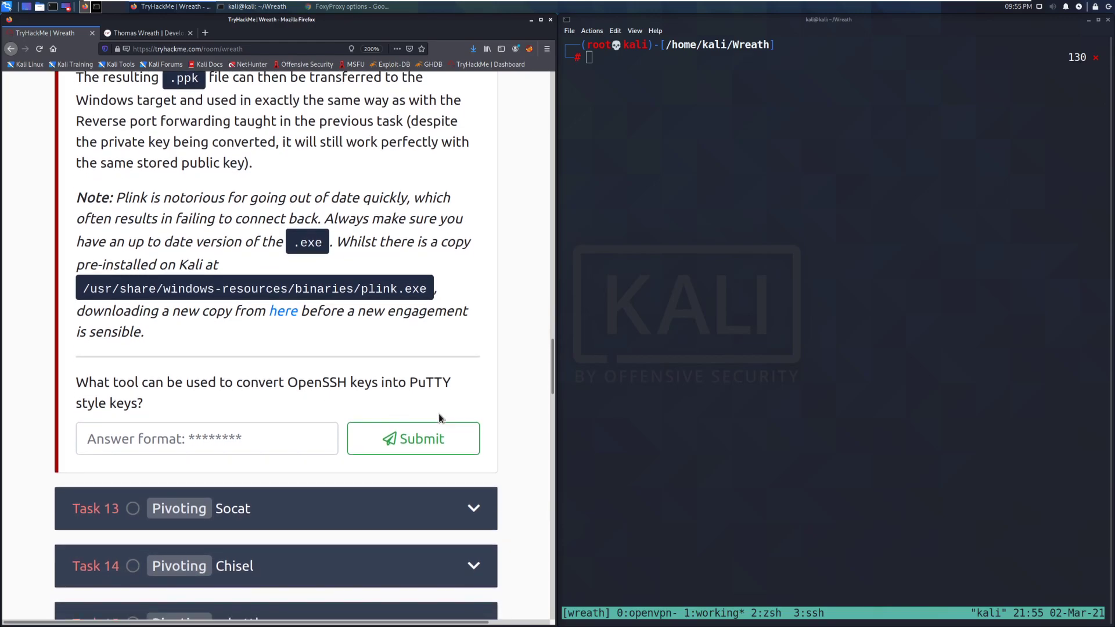
pyautogui.moveTo(338, 415)
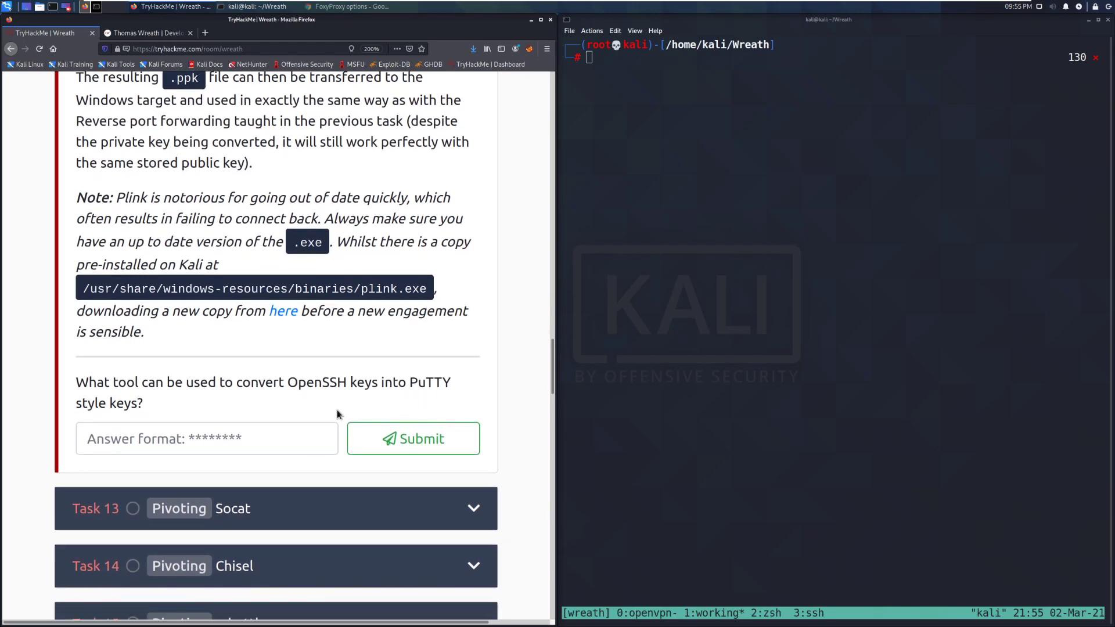
pyautogui.click(207, 438)
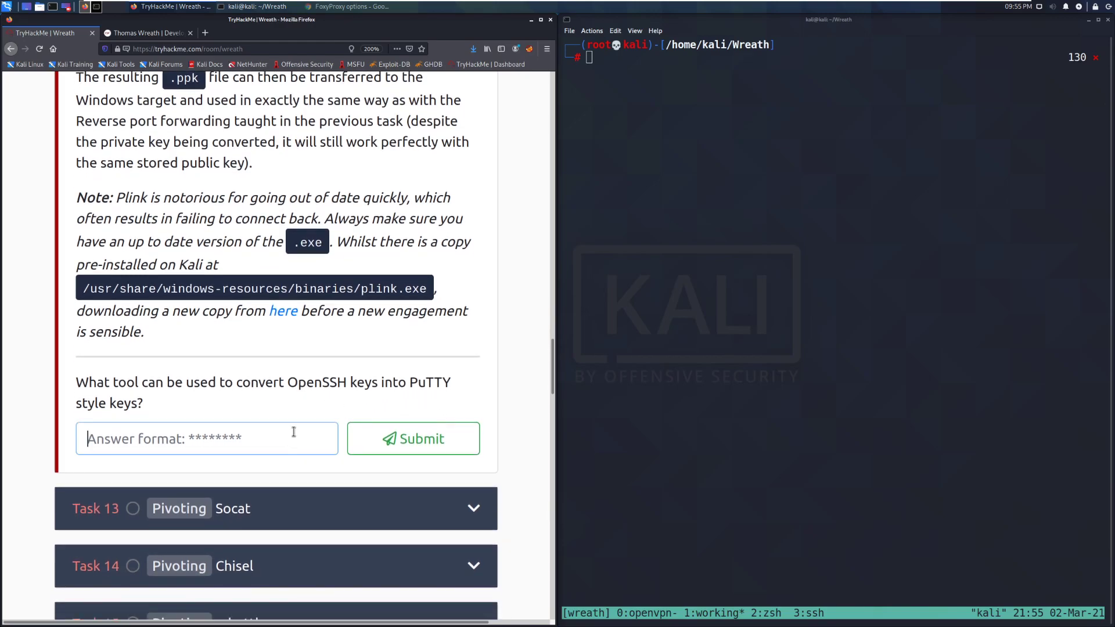
pyautogui.click(413, 438)
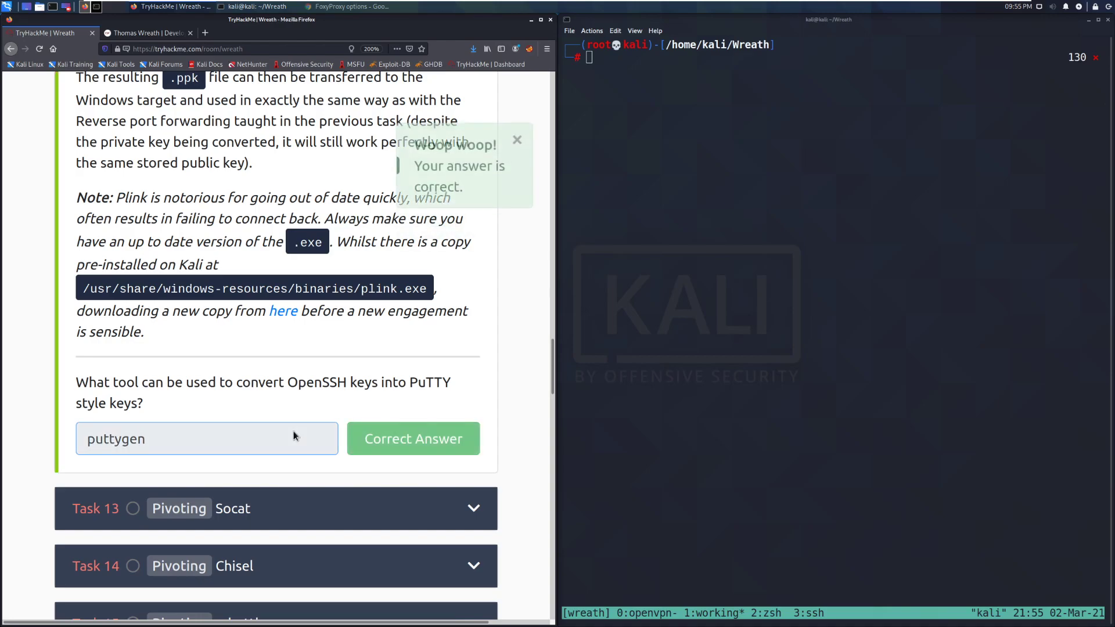